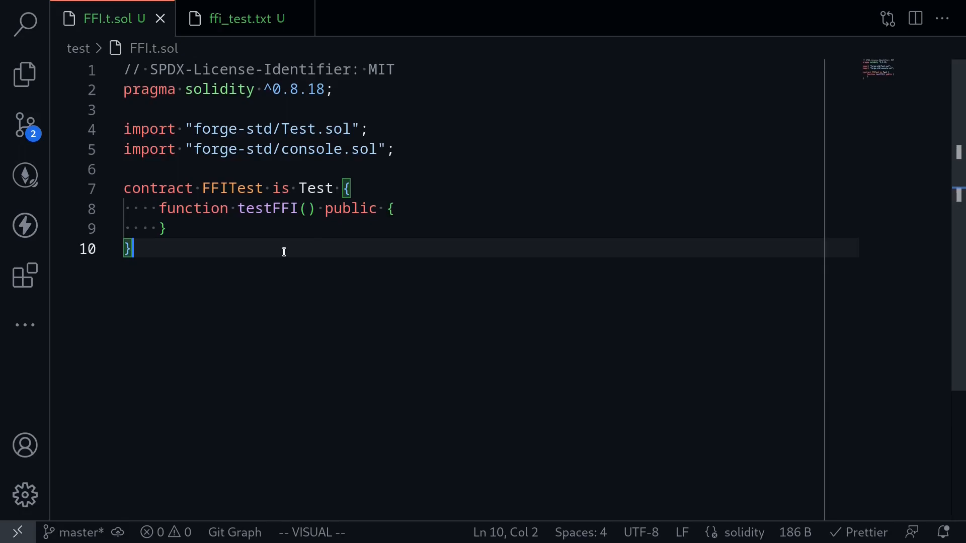
{"action": "mouse_move", "coordinate": [285, 248]}
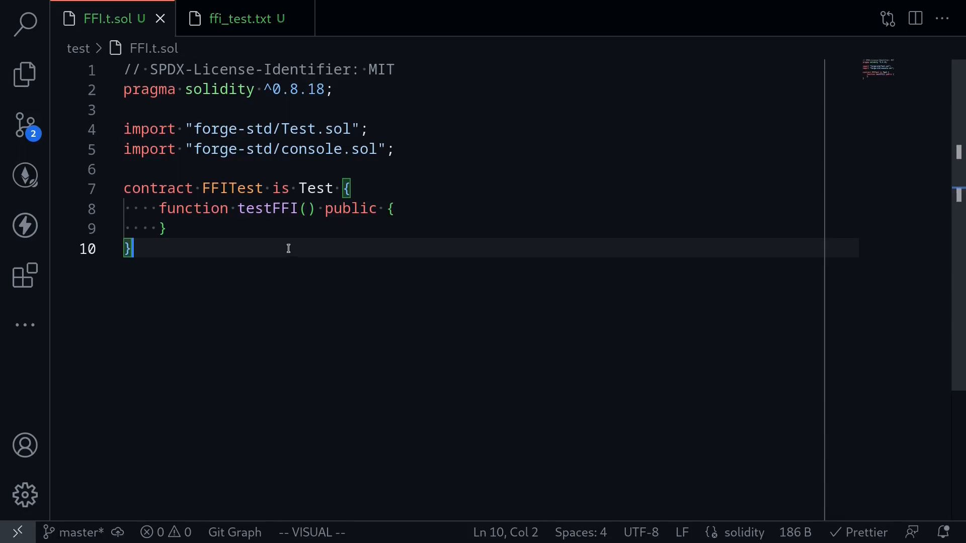
Check ffi_test.txt's Hello and Foundry lines and type cat ffi_test.txt in the terminal.
{"action": "left_click", "coordinate": [244, 19]}
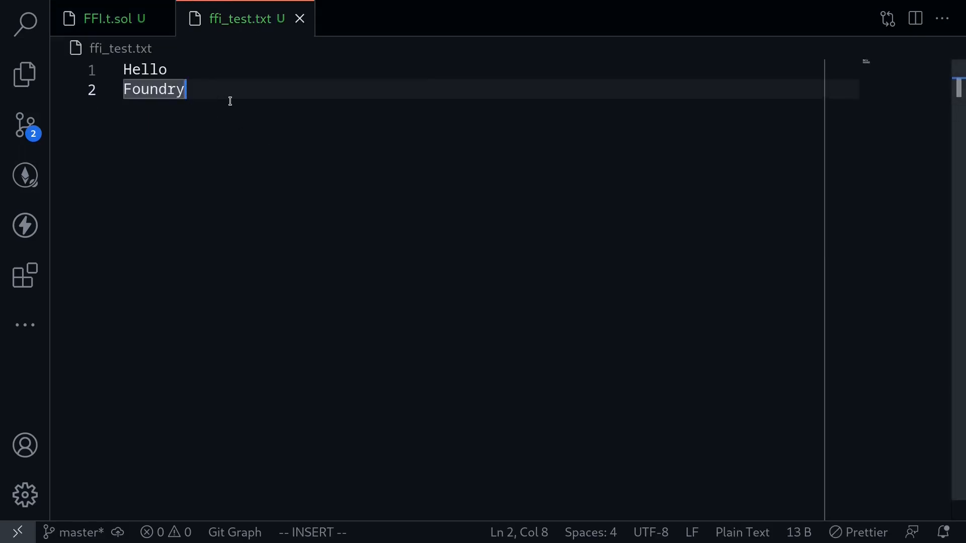
{"action": "mouse_move", "coordinate": [212, 90]}
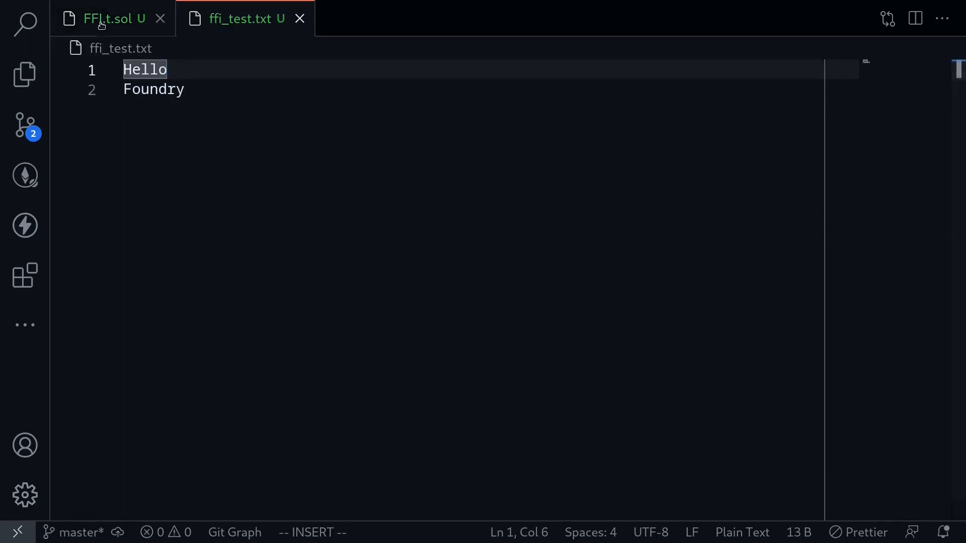
{"action": "left_click", "coordinate": [110, 18]}
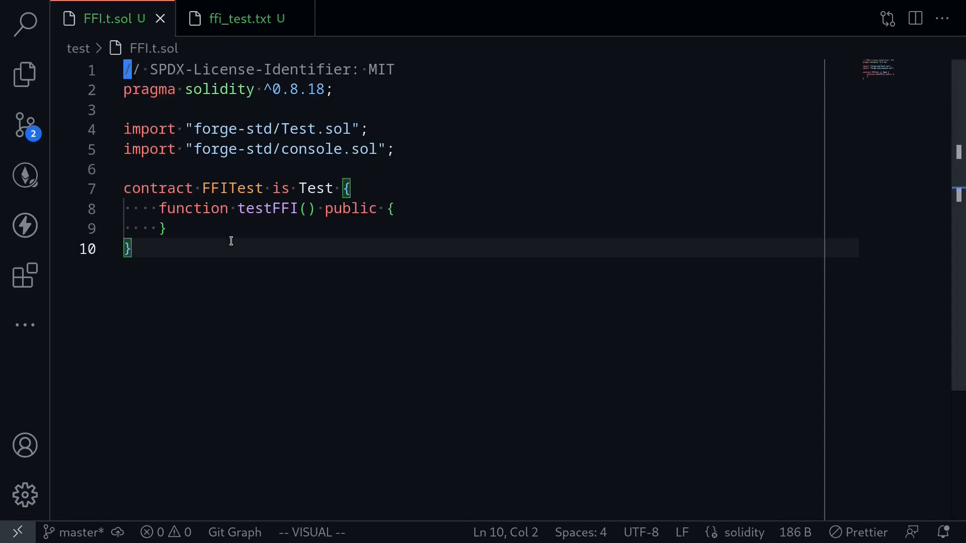
{"action": "left_click", "coordinate": [245, 18]}
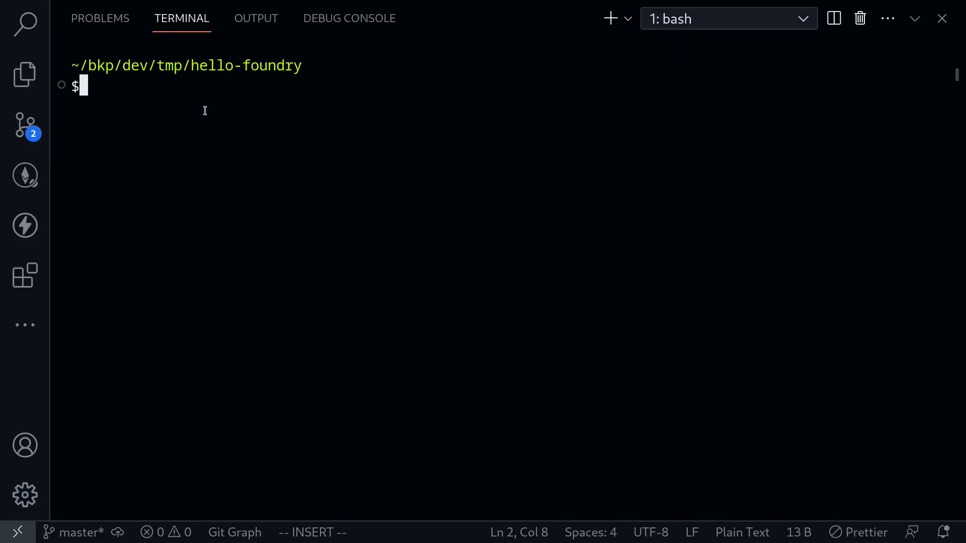
{"action": "type", "text": "cat"}
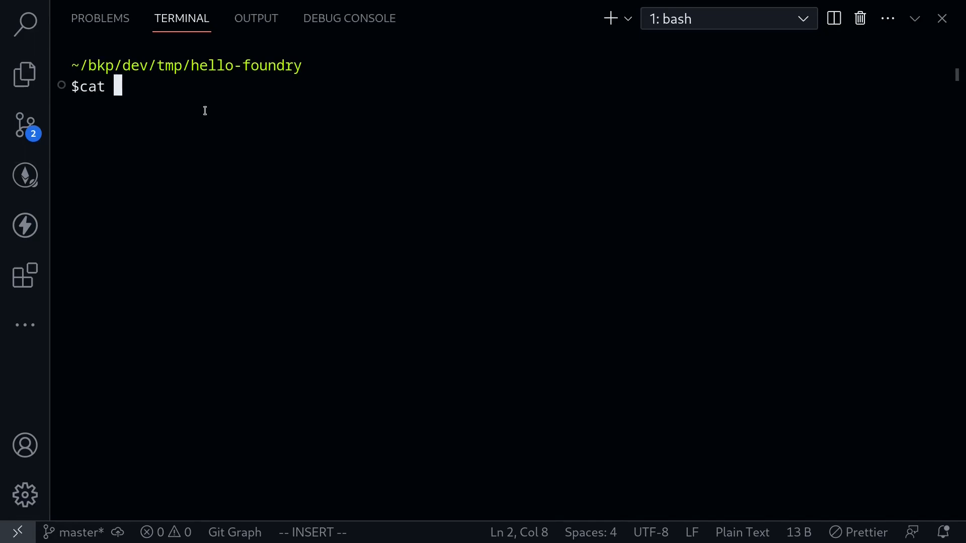
{"action": "type", "text": "ffi_test.txt"}
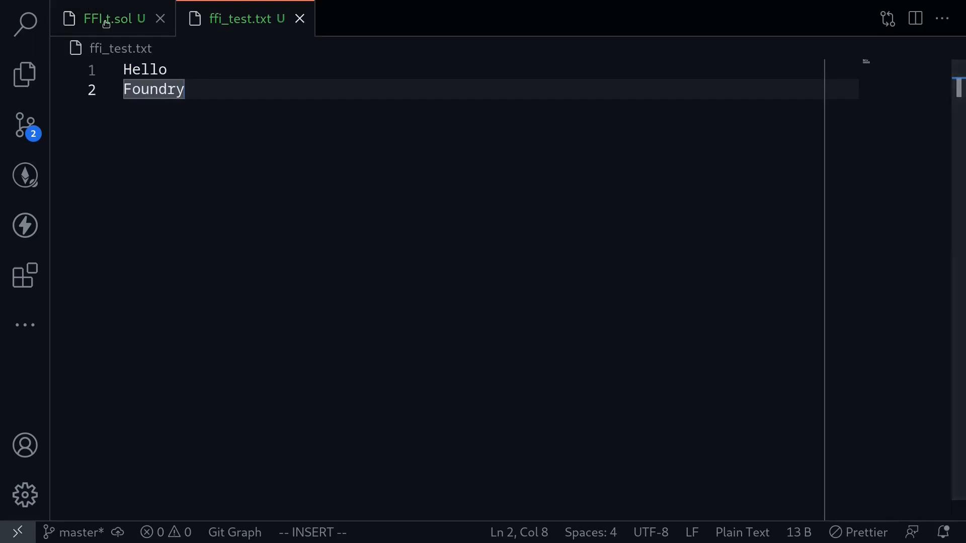
In testFFI, add a vm.ffi(cmds) call and a string[] memory cmds = new string[]() declaration.
{"action": "left_click", "coordinate": [113, 18]}
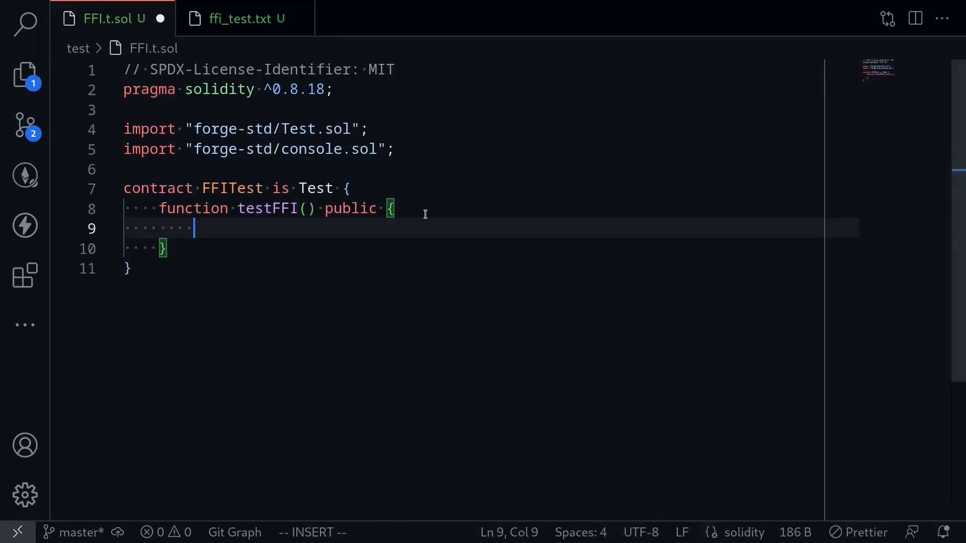
{"action": "mouse_move", "coordinate": [436, 222]}
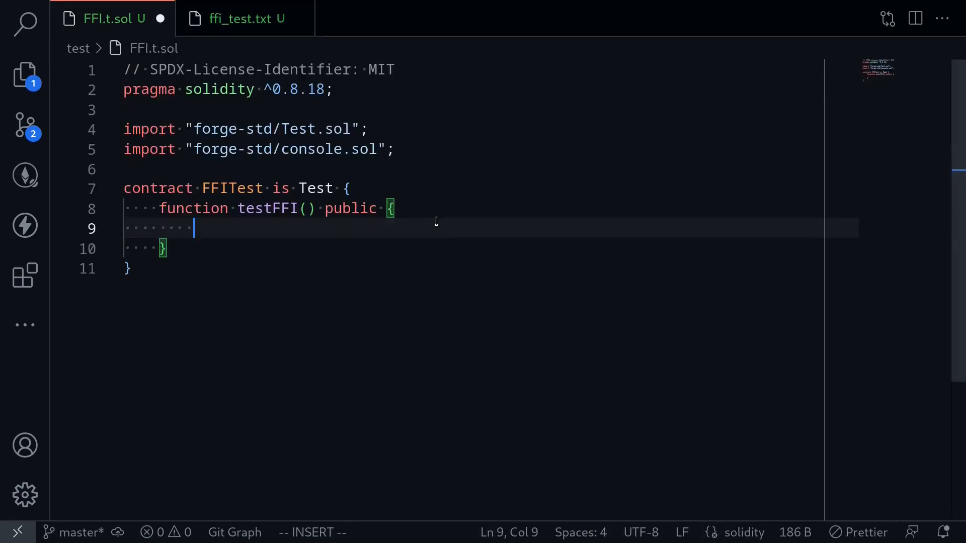
{"action": "type", "text": "vm.ffi"}
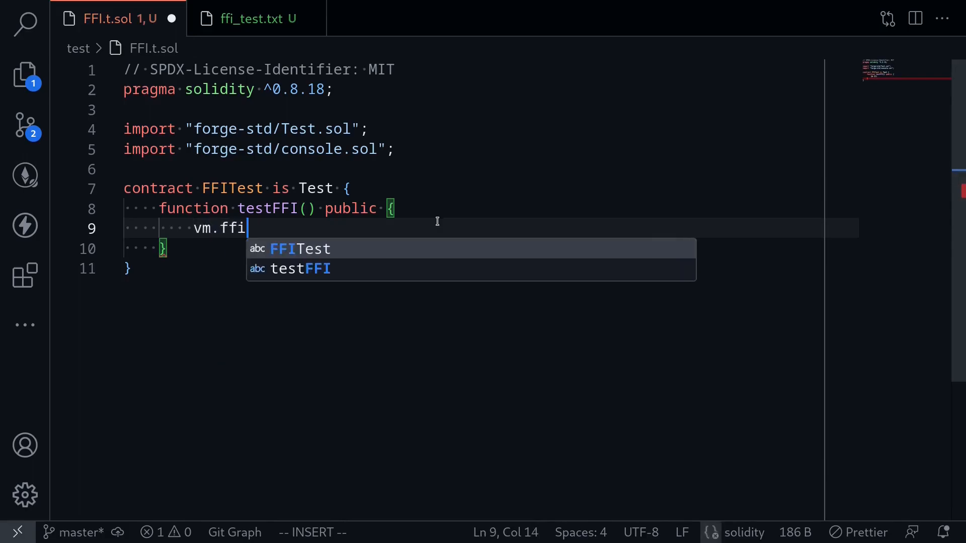
{"action": "type", "text": "(cmds);"}
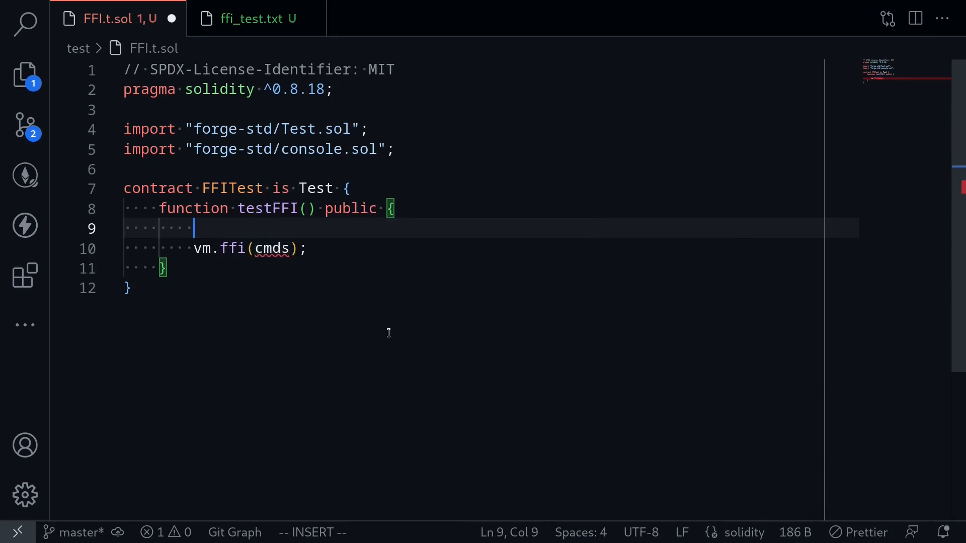
{"action": "type", "text": "string[] mem"}
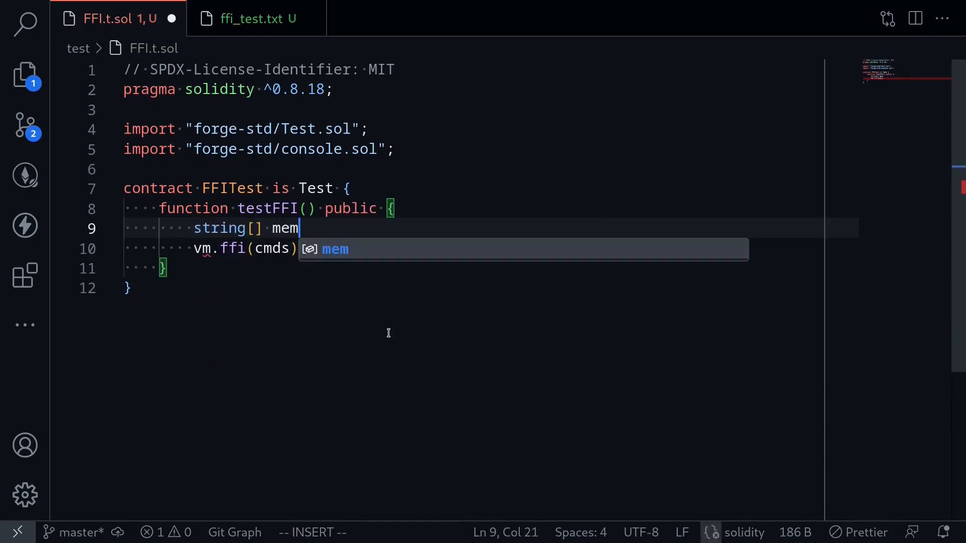
{"action": "type", "text": "ory cm"}
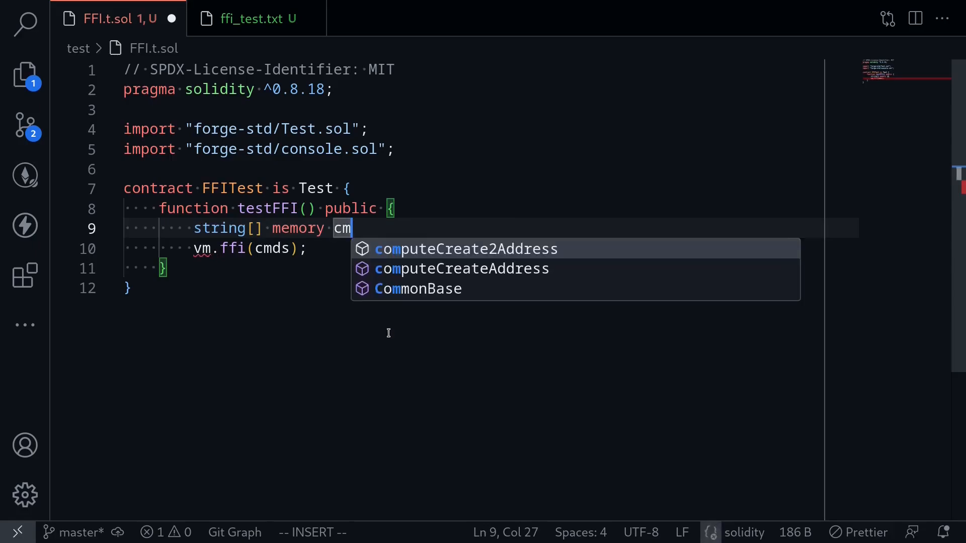
{"action": "type", "text": "ds ="}
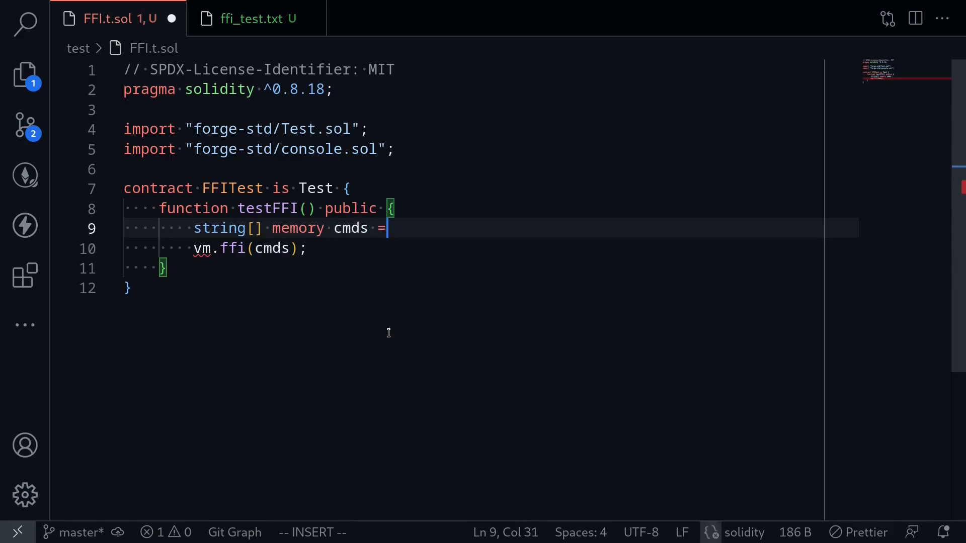
{"action": "type", "text": "new"}
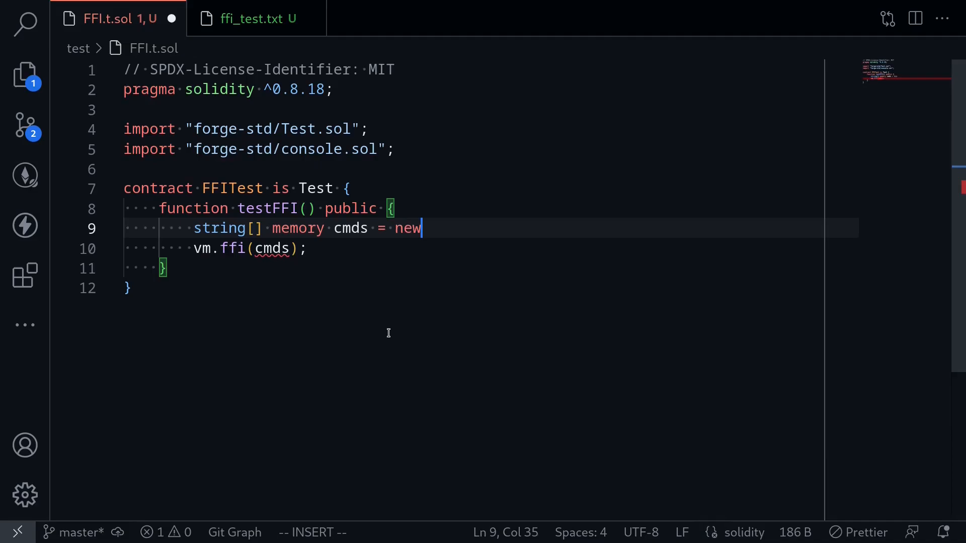
{"action": "type", "text": "string[]"}
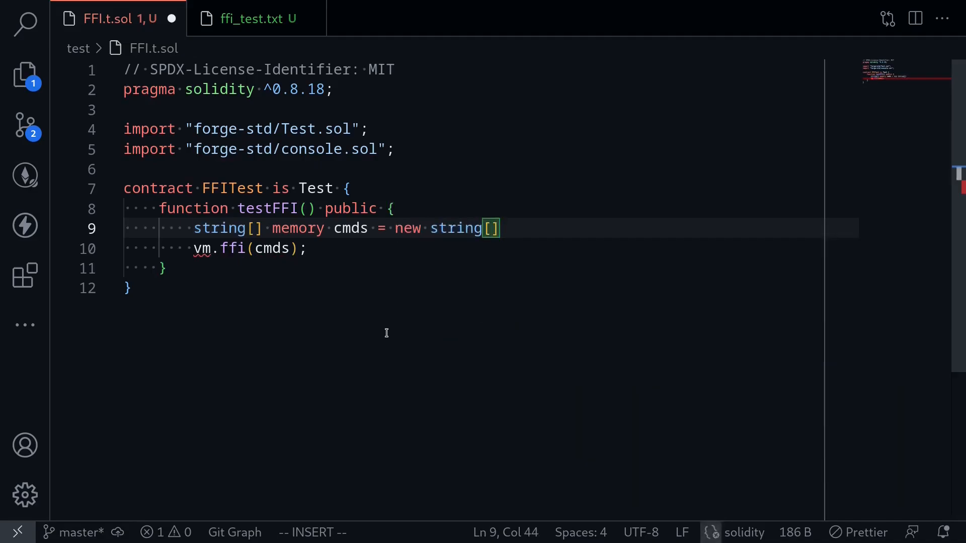
{"action": "type", "text": "()"}
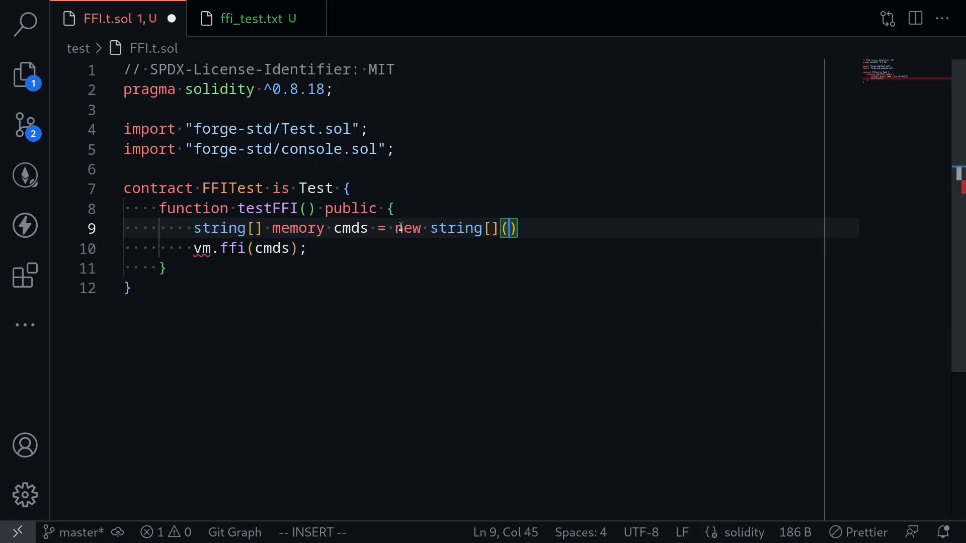
{"action": "mouse_move", "coordinate": [256, 239]}
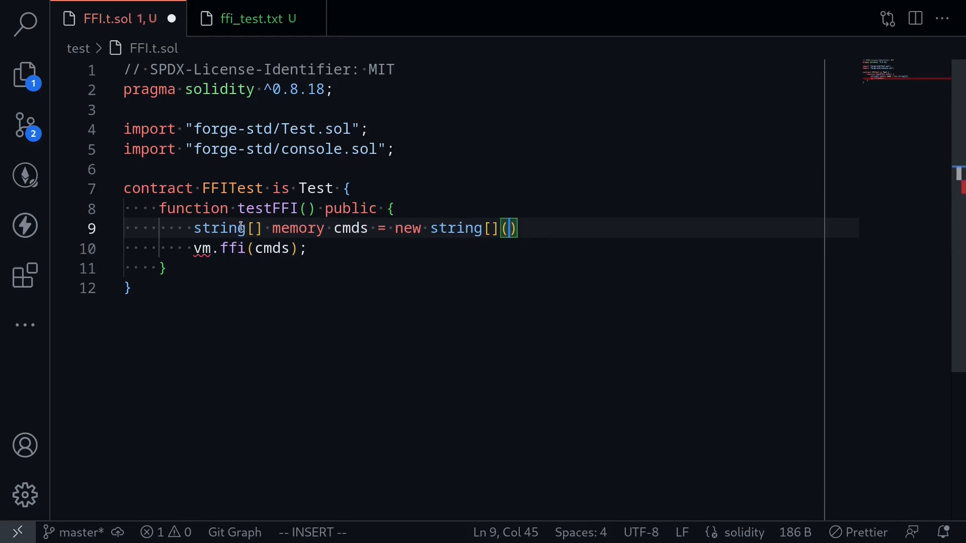
Size cmds to 2 and set its entries to "cat" and "ffi_test.txt".
{"action": "type", "text": "2"}
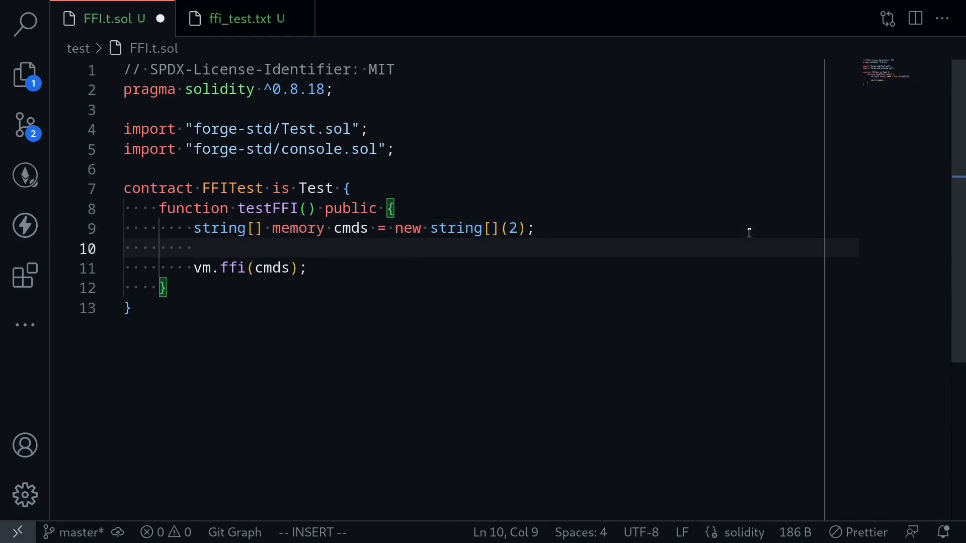
{"action": "type", "text": "cmds[0"}
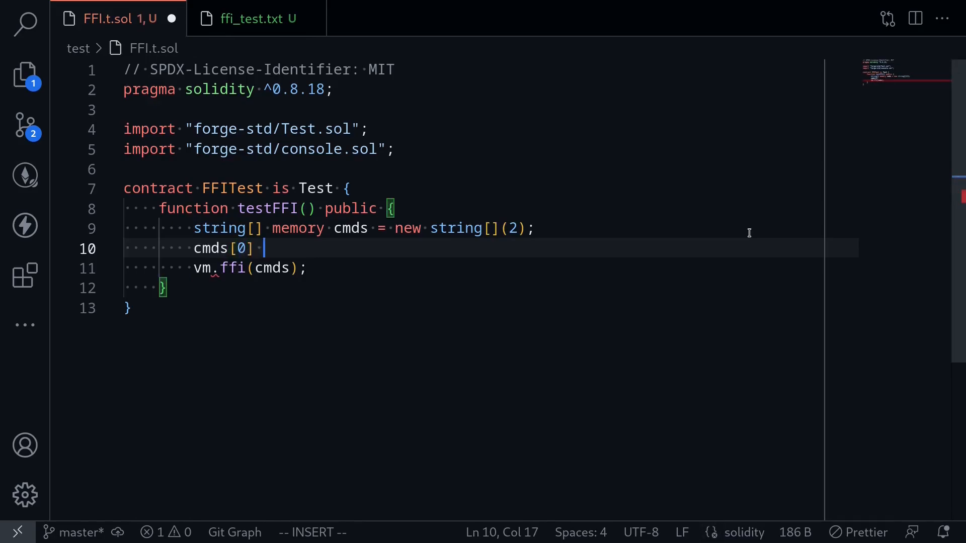
{"action": "type", "text": "= \"cat\";"}
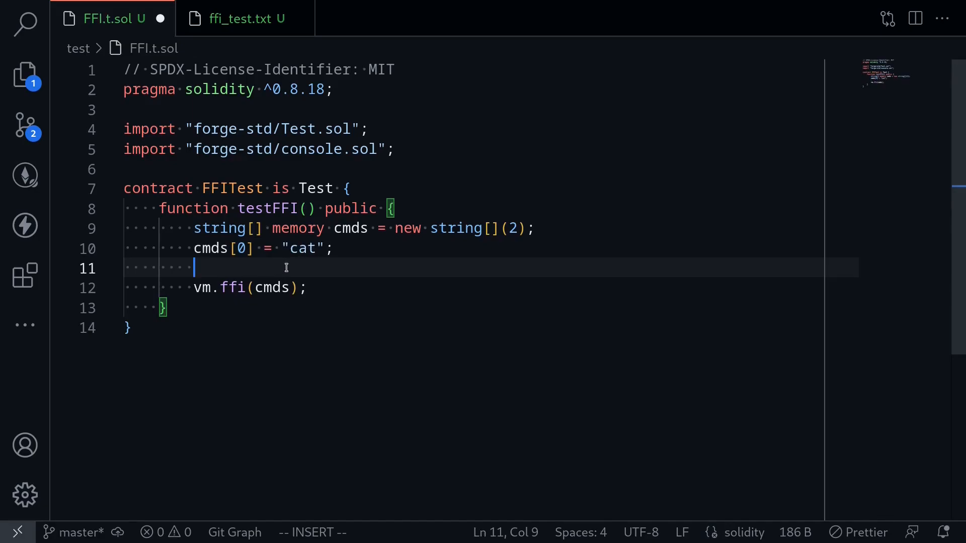
{"action": "type", "text": "cmds[1] = \""}
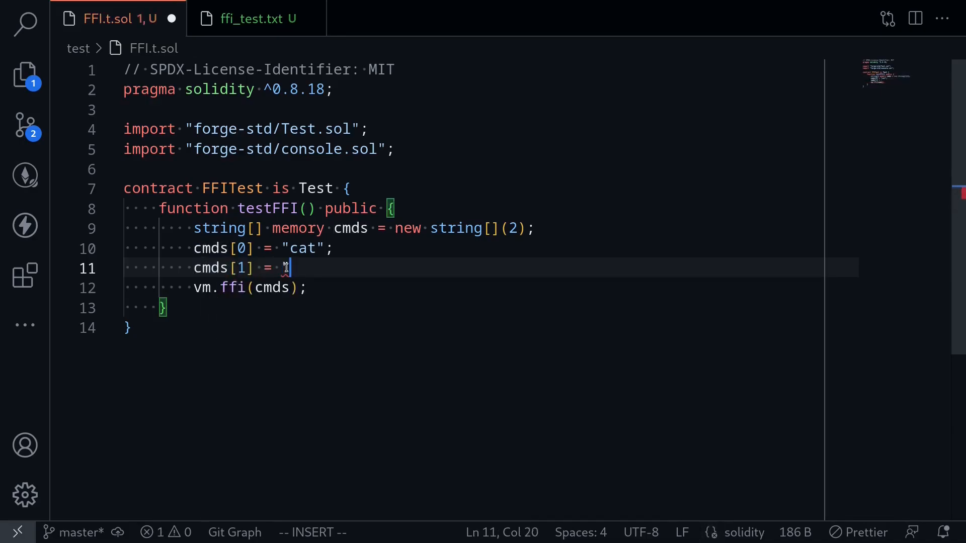
{"action": "type", "text": "ffi"}
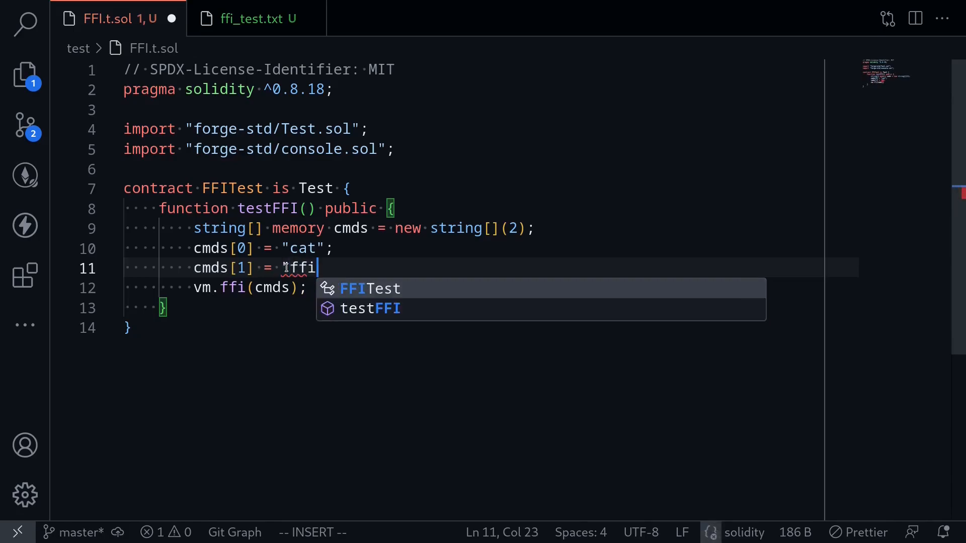
{"action": "type", "text": "_test"}
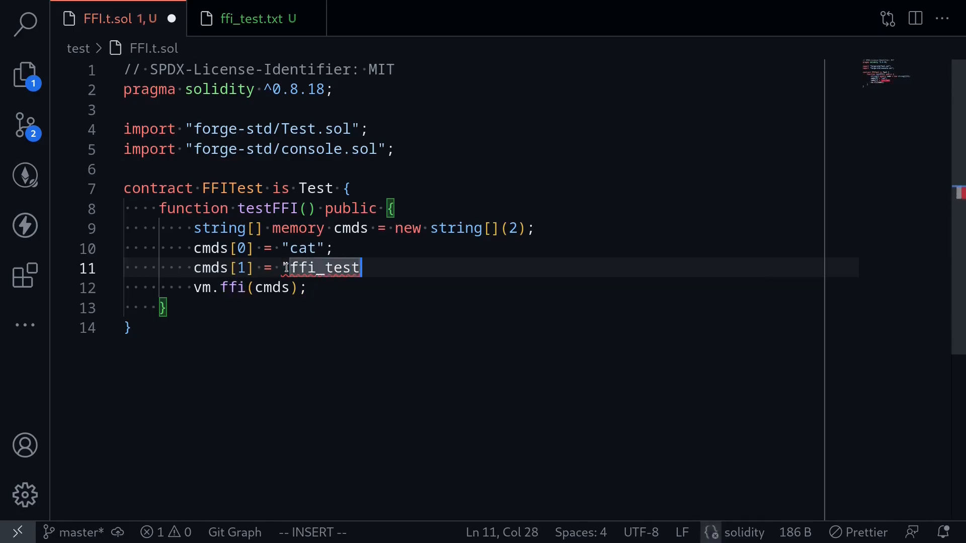
{"action": "type", "text": ".txt\";"}
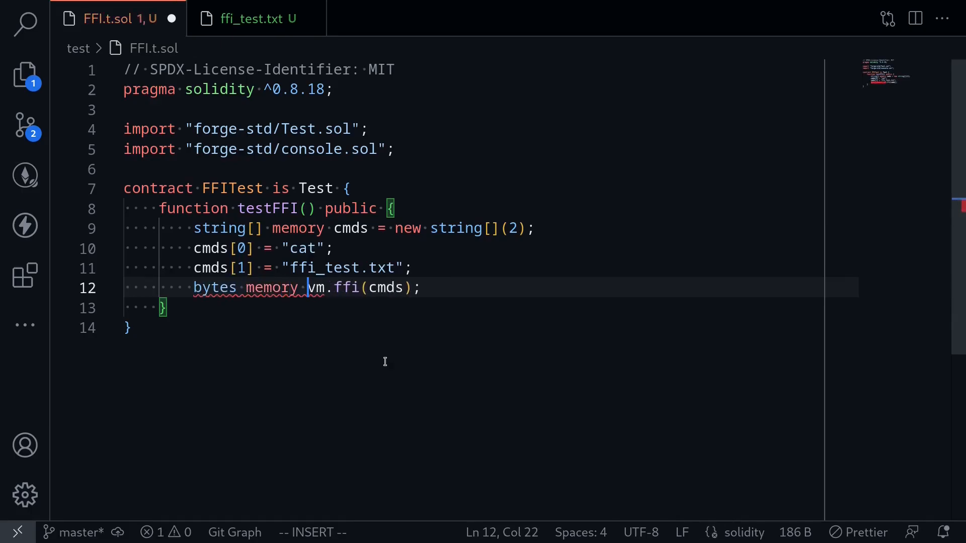
Assign vm.ffi's output to res and add console.log(string(res)).
{"action": "type", "text": "res ="}
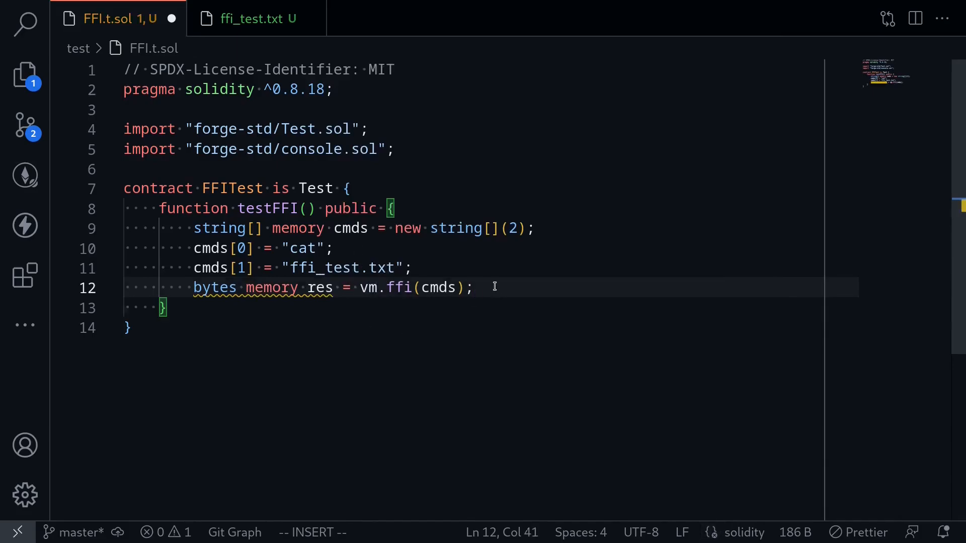
{"action": "type", "text": "c"}
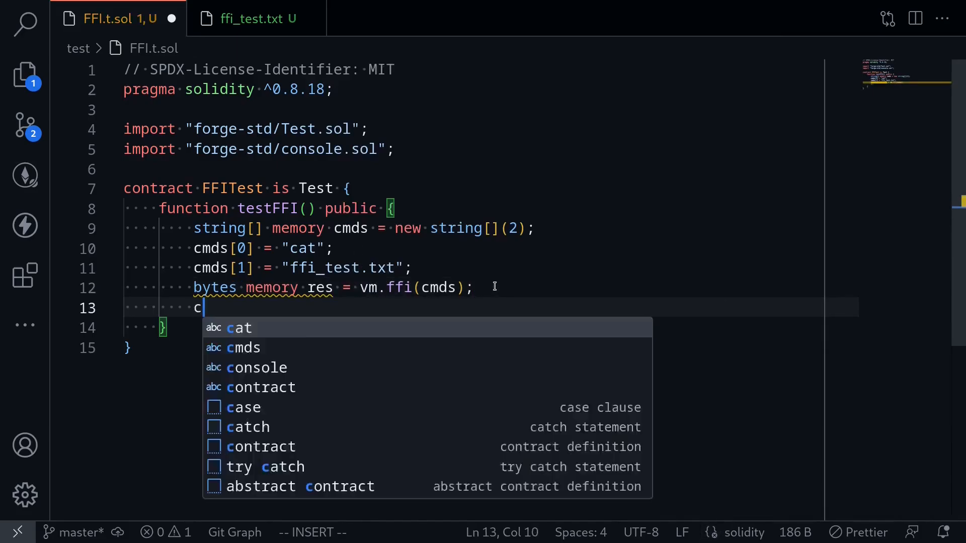
{"action": "type", "text": "console.log("}
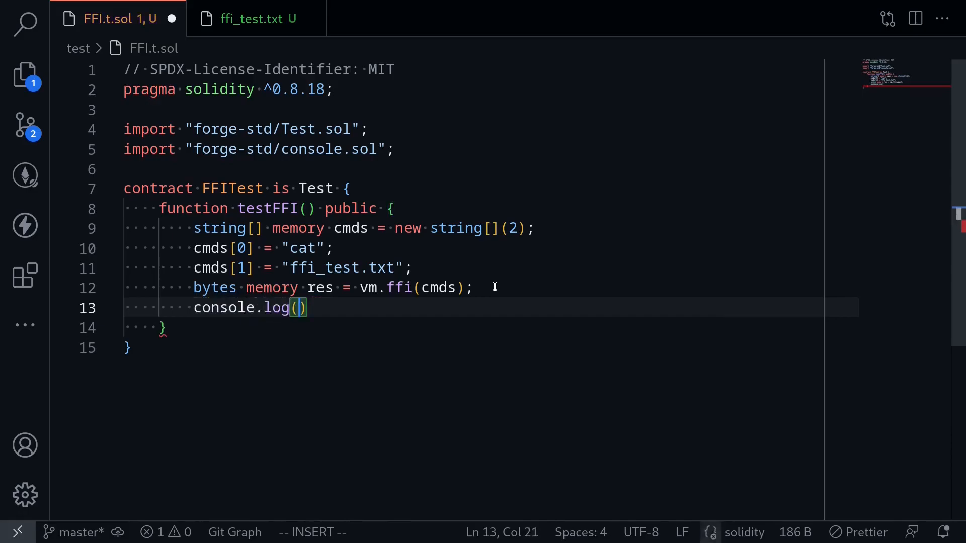
{"action": "type", "text": "string(res)"}
{"action": "type", "text": "forge test --mat"}
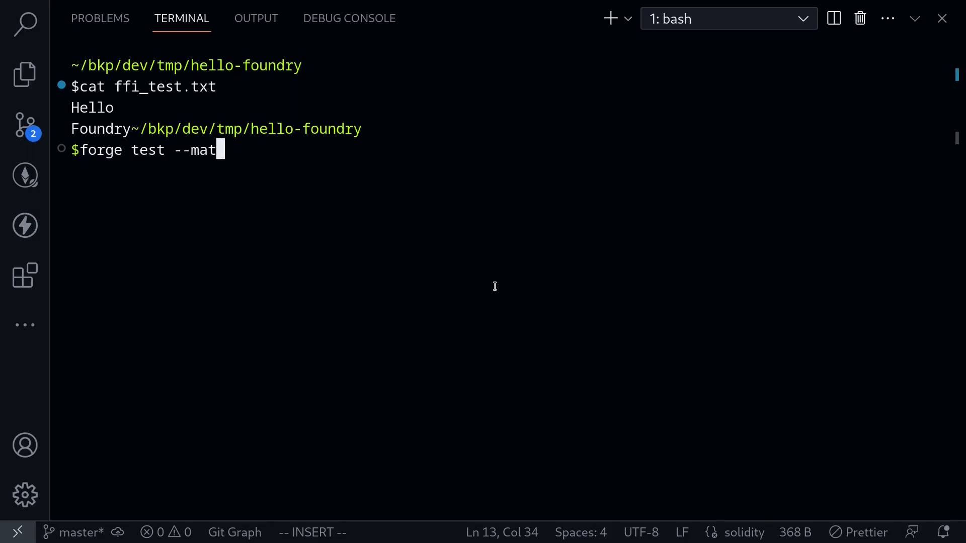
Run forge test --match-path test/FFI.t.sol --ffi -vvv, then return to the test file.
{"action": "type", "text": "ch-path test"}
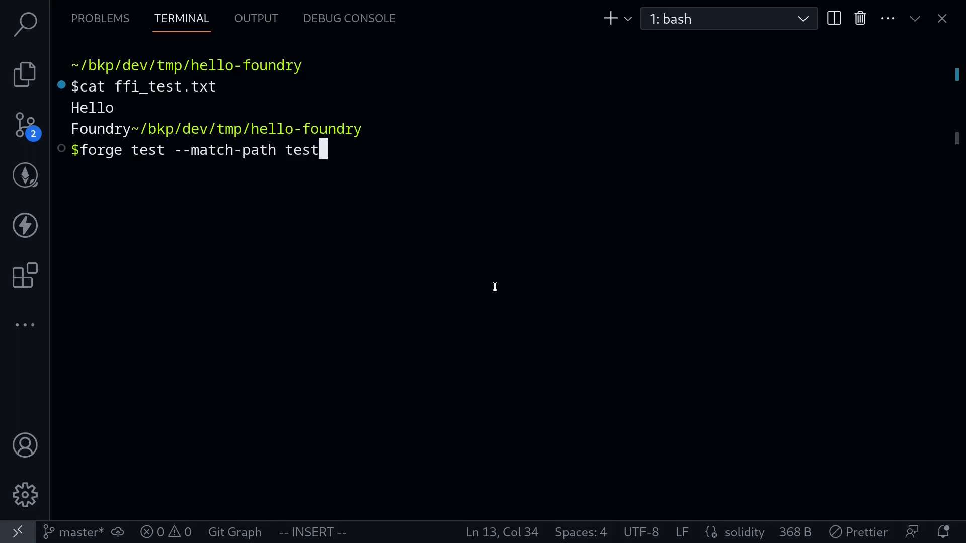
{"action": "type", "text": "/"}
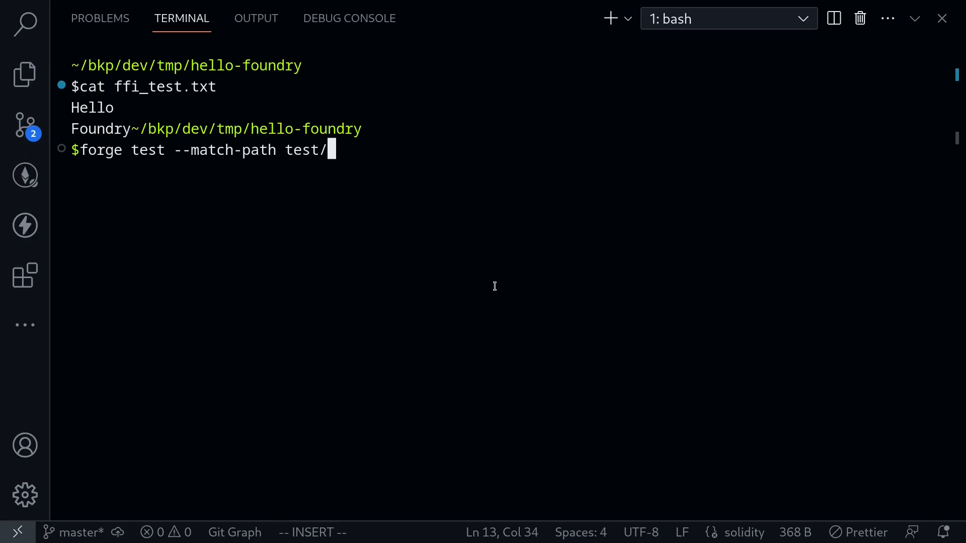
{"action": "type", "text": "FFI.t.sol"}
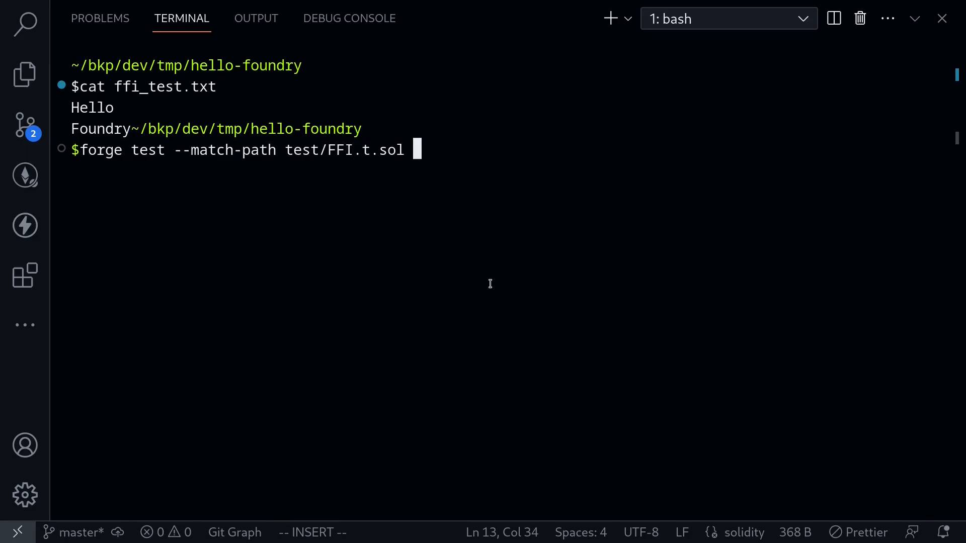
{"action": "mouse_move", "coordinate": [489, 287]}
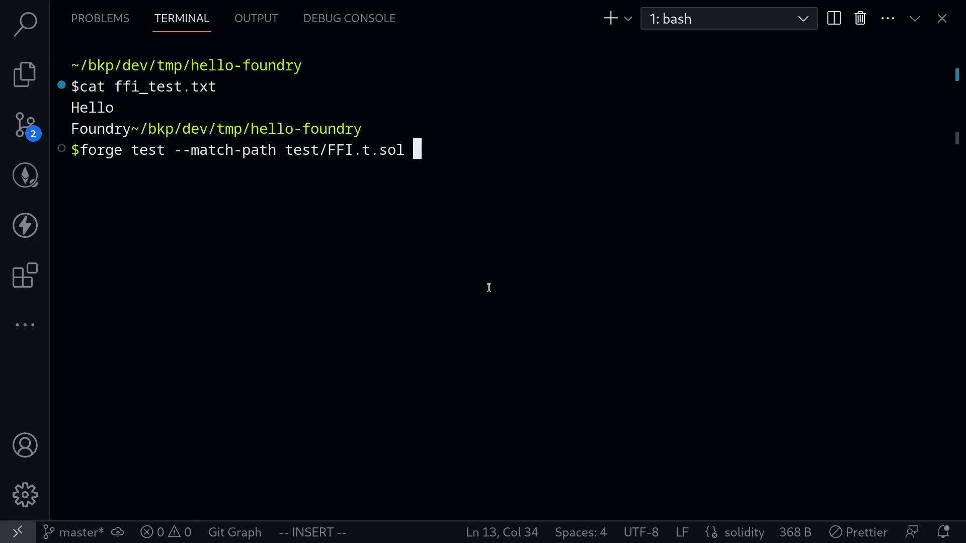
{"action": "type", "text": "--ffi"}
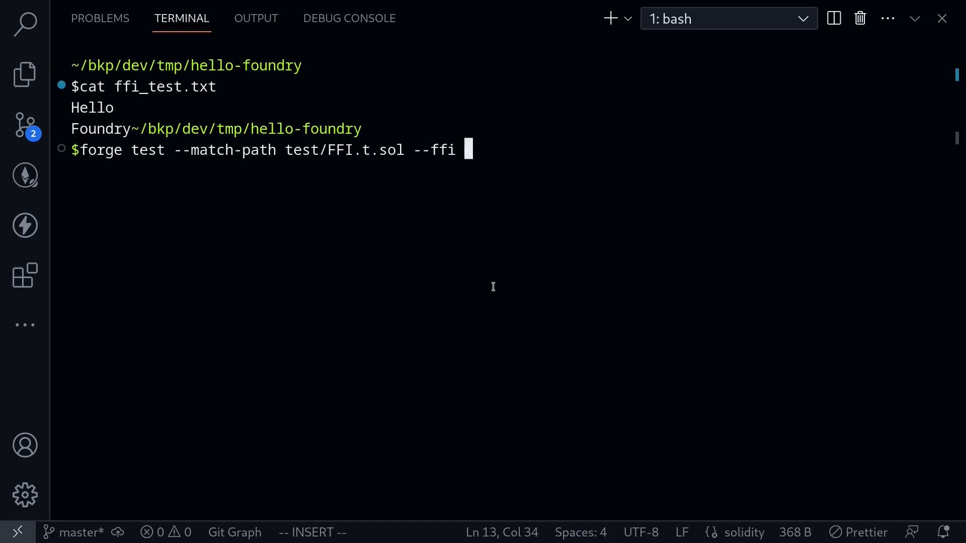
{"action": "type", "text": "-vvv"}
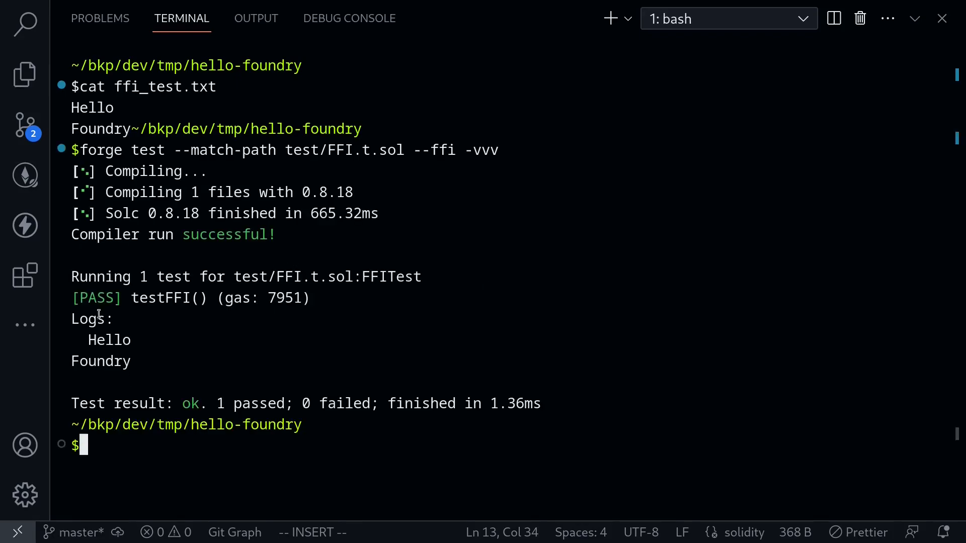
{"action": "double_click", "coordinate": [91, 318]}
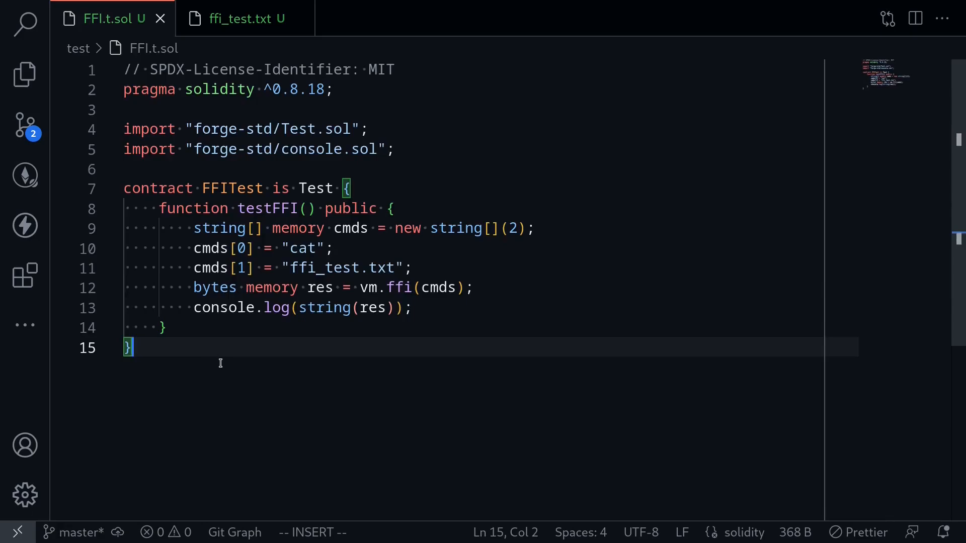
{"action": "mouse_move", "coordinate": [232, 360]}
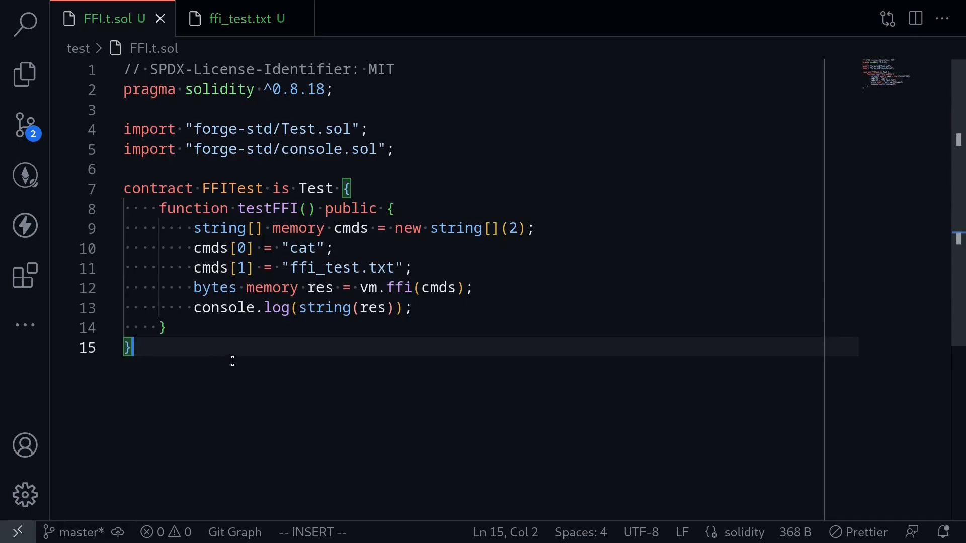